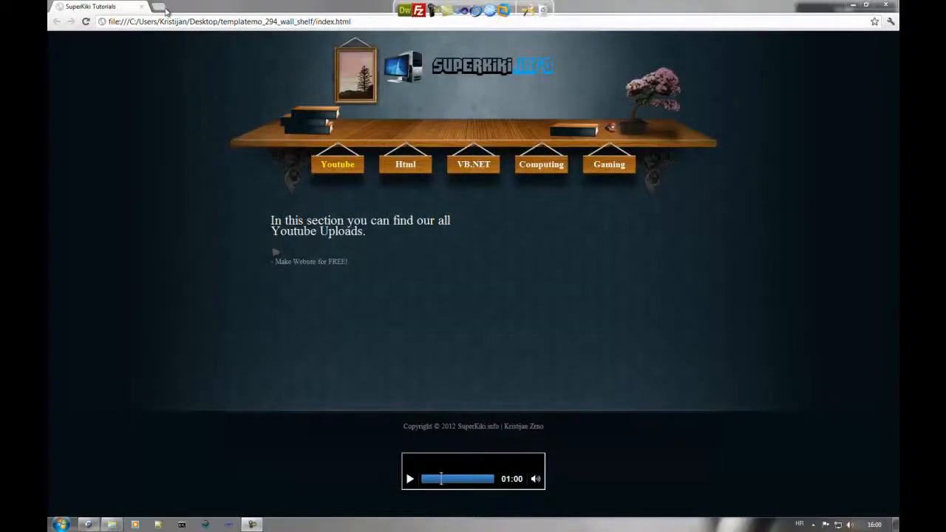
# - Browse the local SuperKiki template, pause its music, and switch to a blank new tab
pyautogui.click(157, 7)
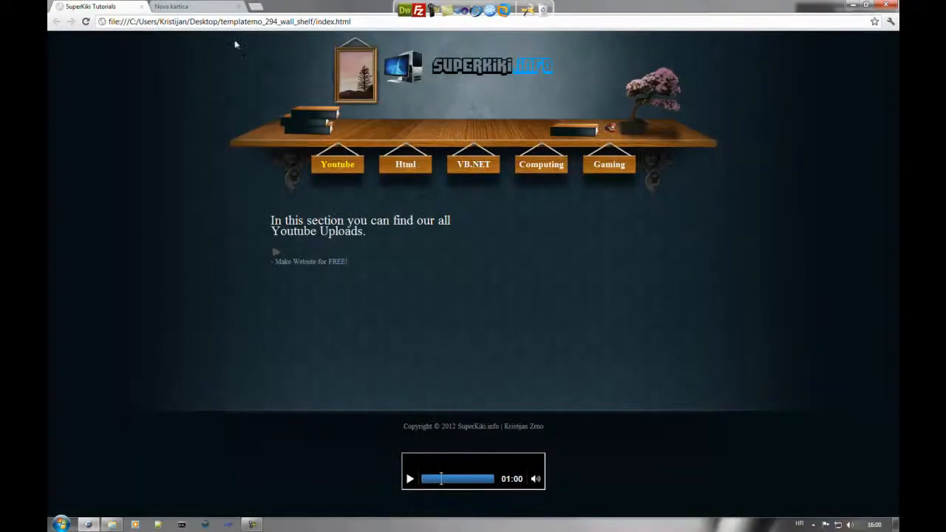
pyautogui.moveTo(494, 118)
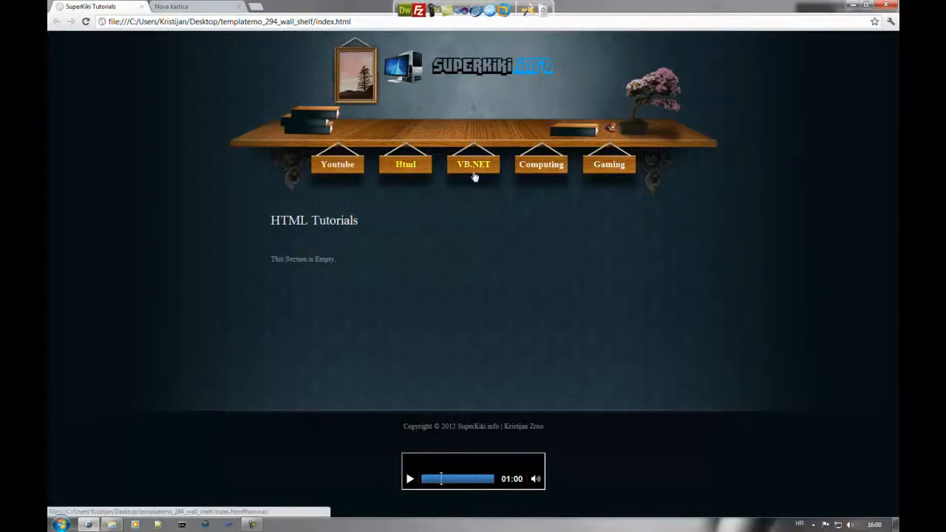
pyautogui.click(337, 164)
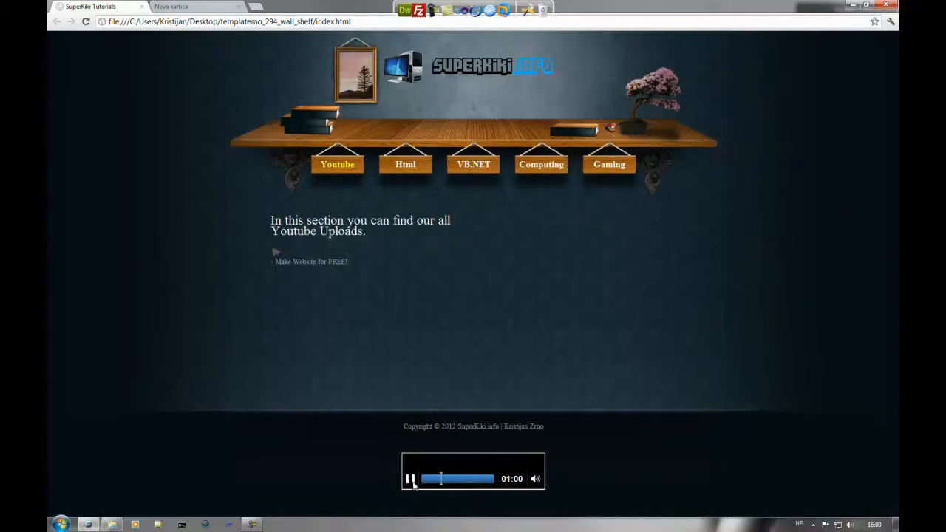
pyautogui.click(410, 479)
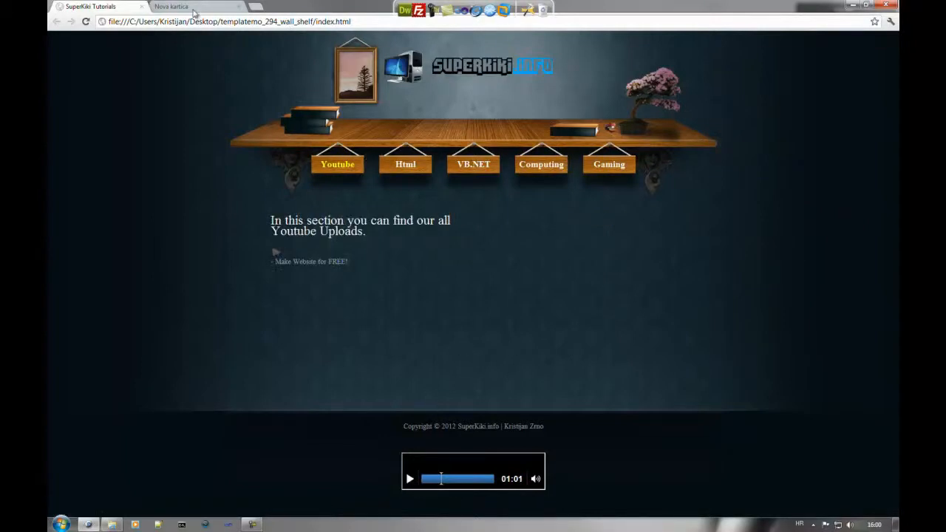
pyautogui.click(192, 7)
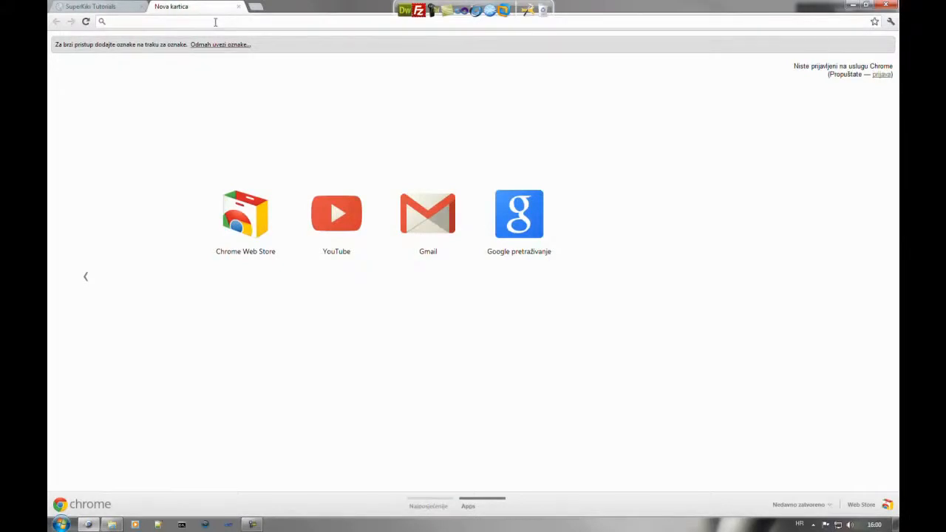
# - Search Google for 000webhost and open the 000webhost.com Members Area login page
pyautogui.write('000w')
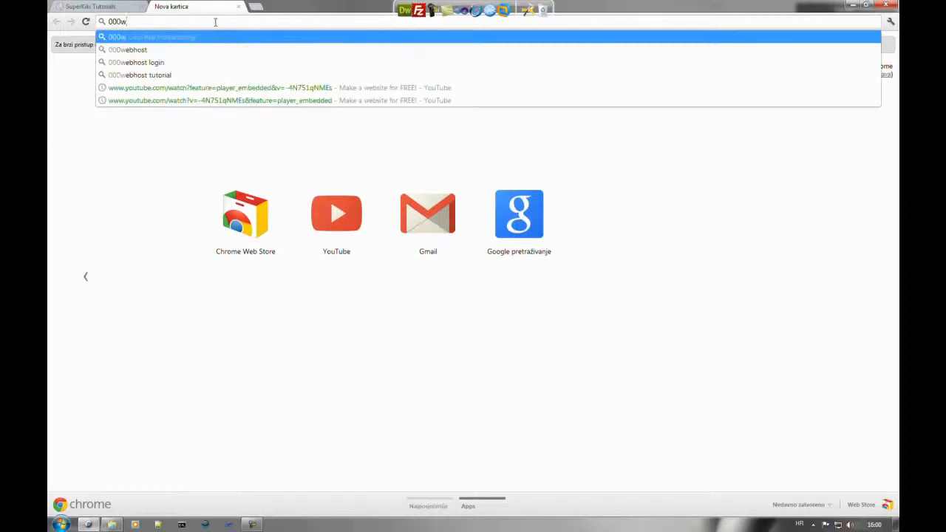
pyautogui.click(128, 50)
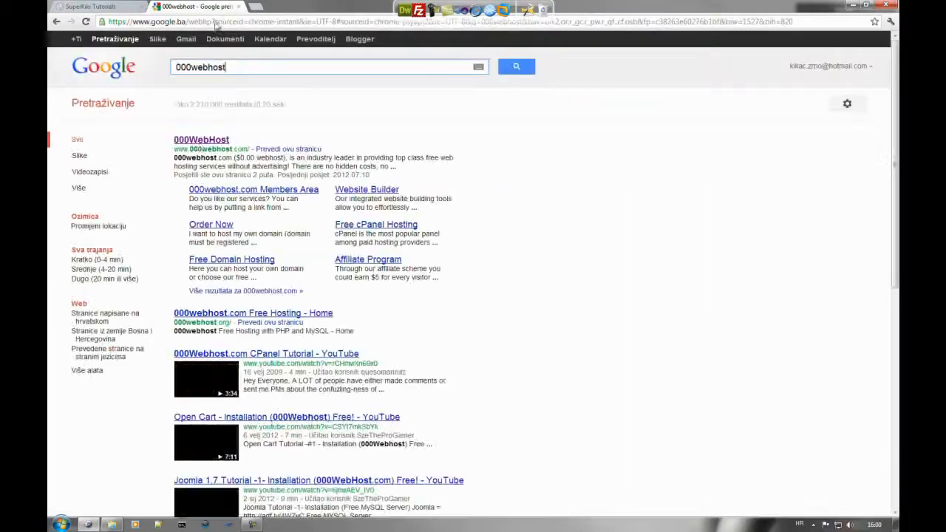
pyautogui.click(201, 140)
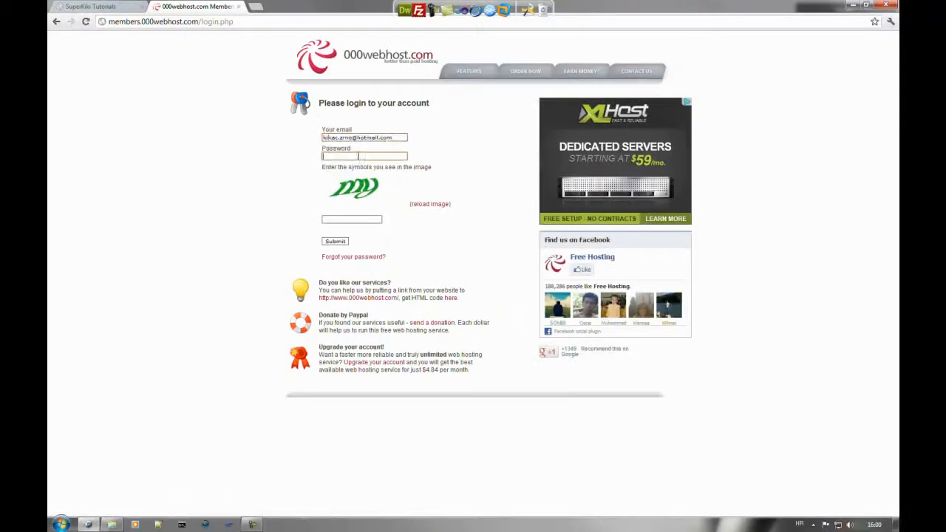
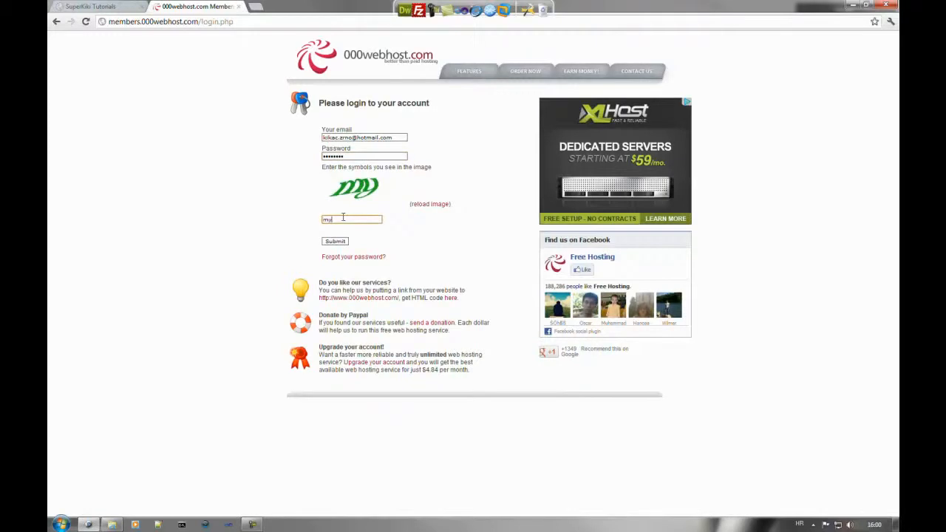
# - Log into 000webhost with the password and captcha
pyautogui.click(335, 241)
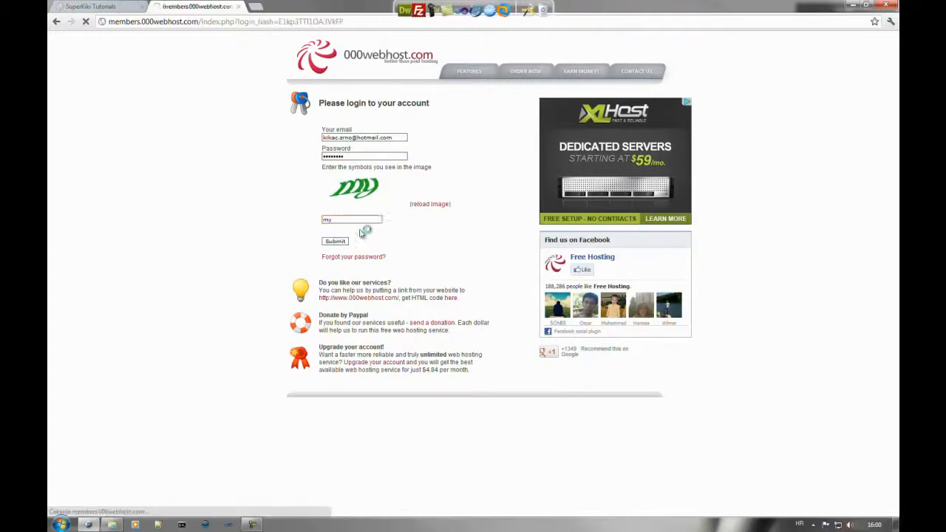
pyautogui.click(335, 241)
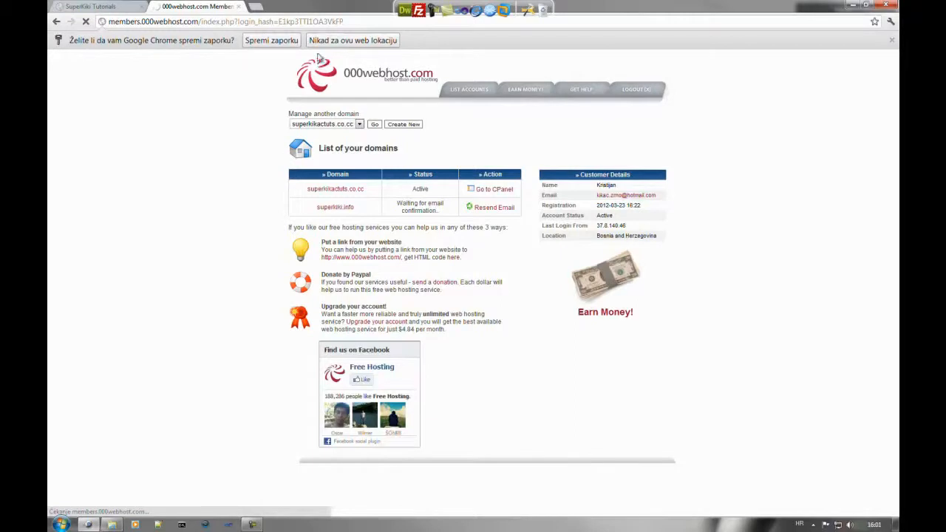
pyautogui.moveTo(500, 193)
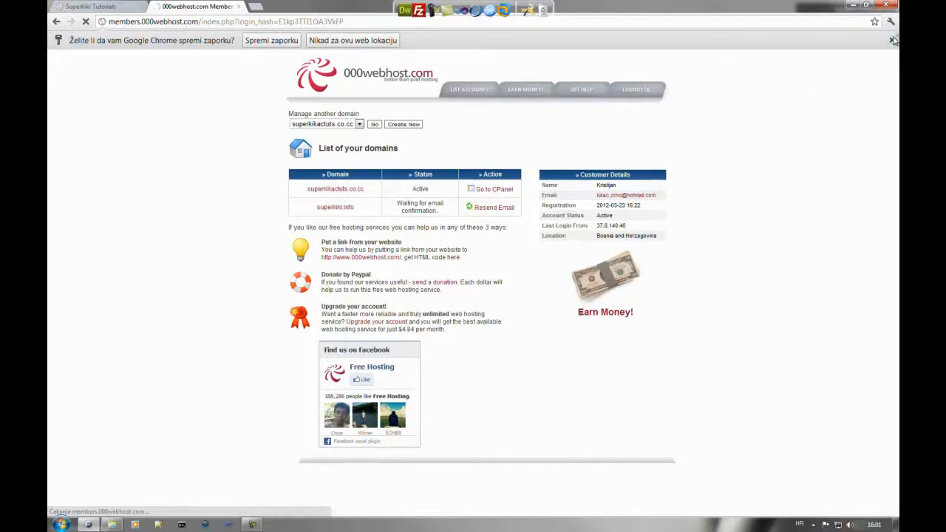
# - Dismiss the save-password bar and open the superkikactuts.co.cc control panel
pyautogui.click(893, 40)
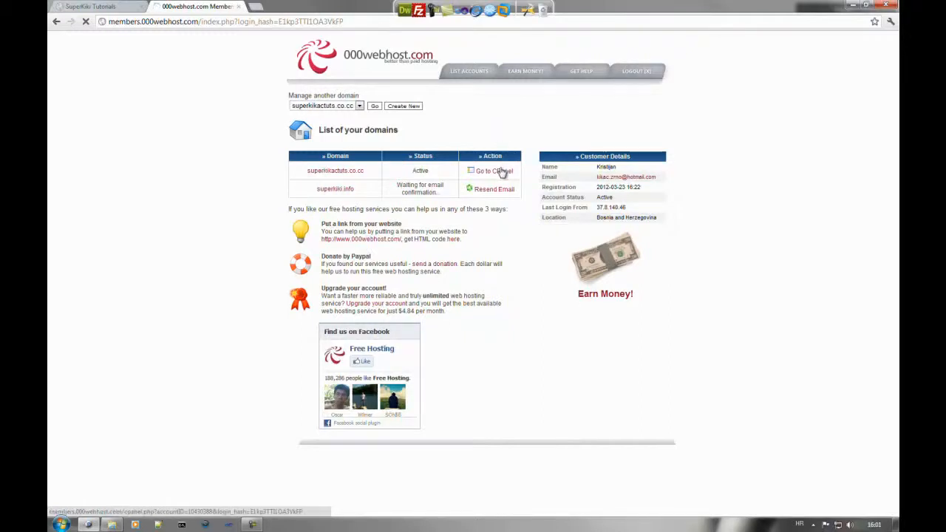
pyautogui.click(494, 171)
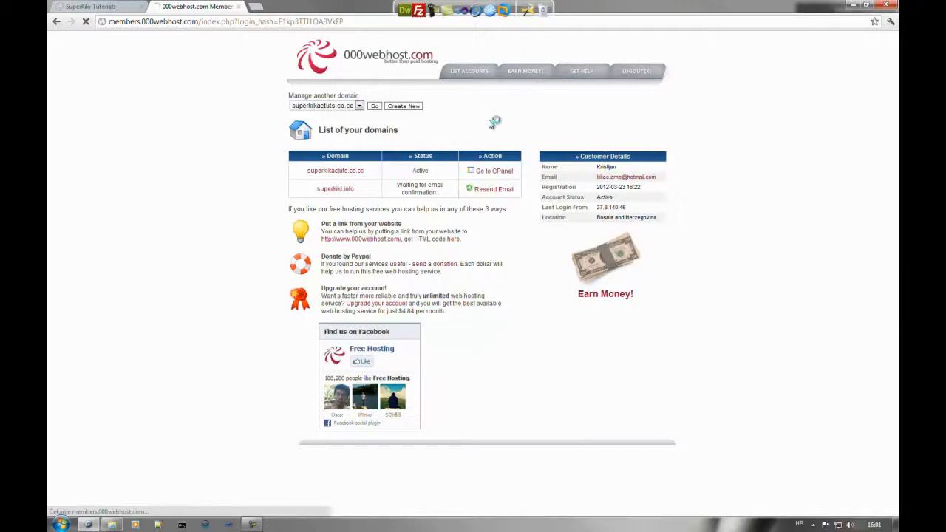
pyautogui.moveTo(499, 131)
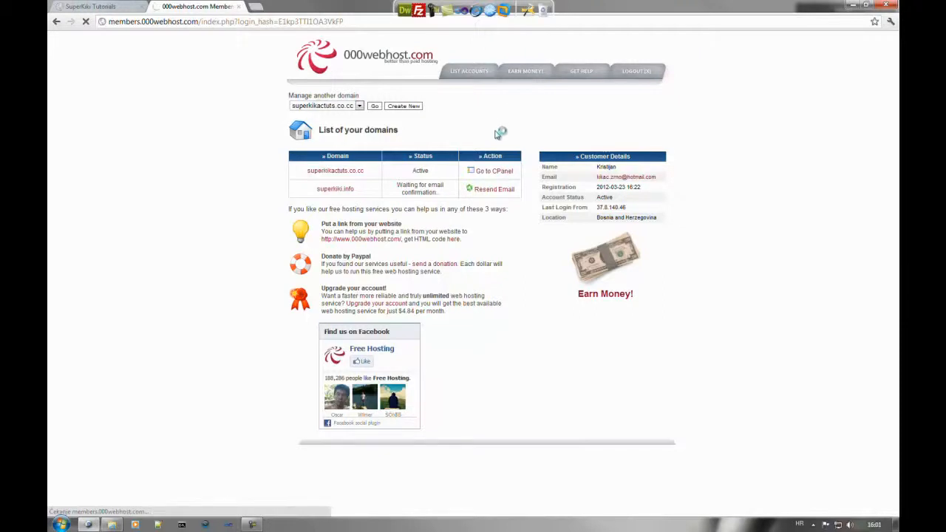
pyautogui.click(494, 170)
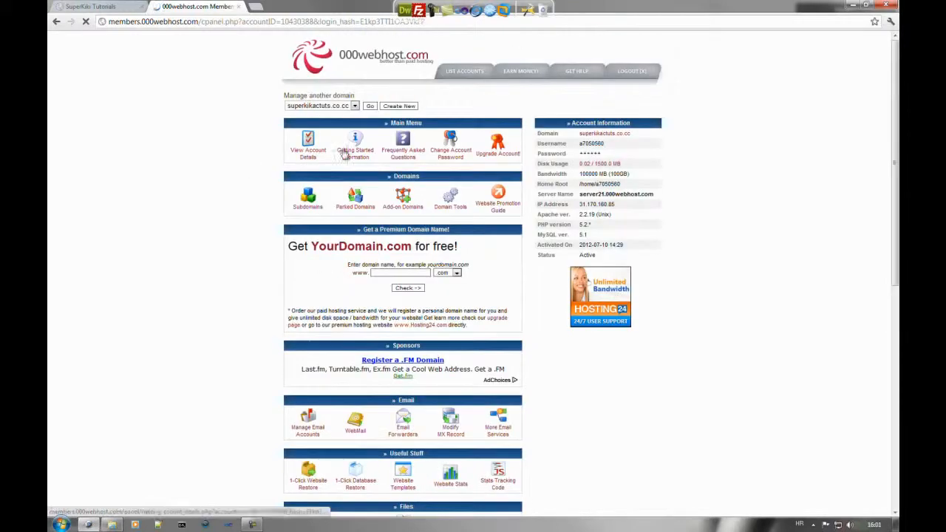
# - Open View Account Details to see the FTP host, user name and upload folder
pyautogui.click(308, 146)
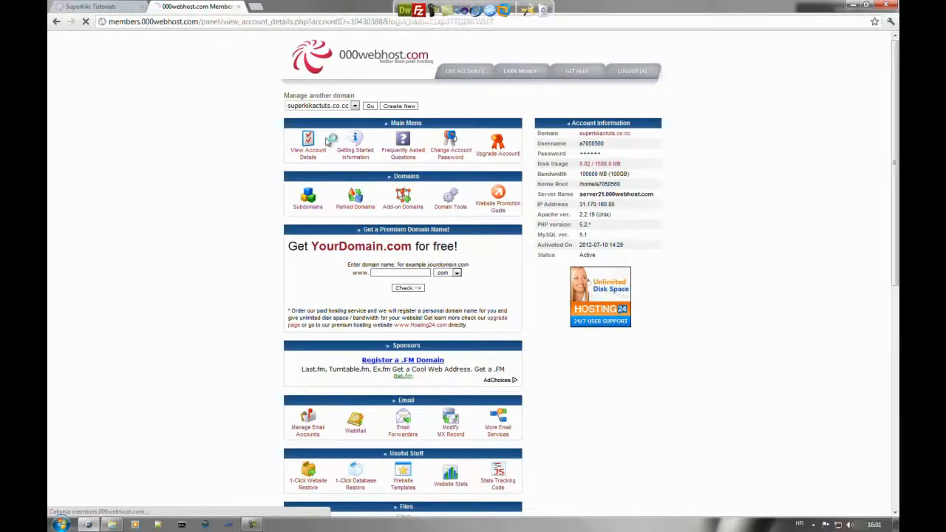
pyautogui.click(307, 145)
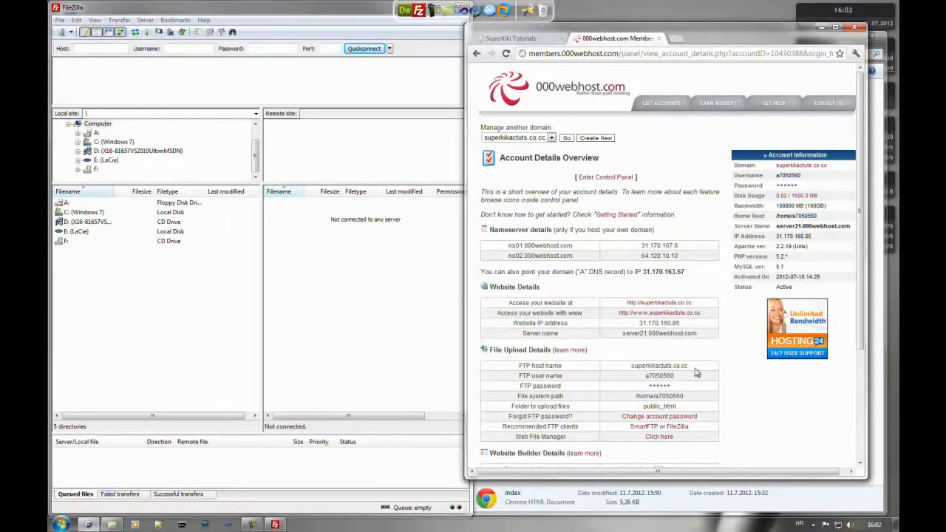
# - Copy the FTP user name and Quickconnect FileZilla to superkikactuts.co.cc
pyautogui.doubleClick(658, 365)
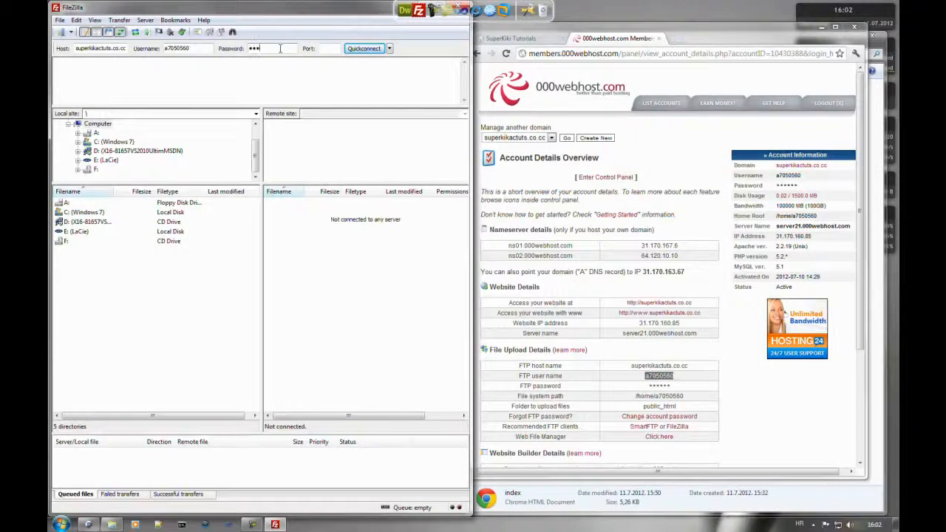
pyautogui.click(364, 48)
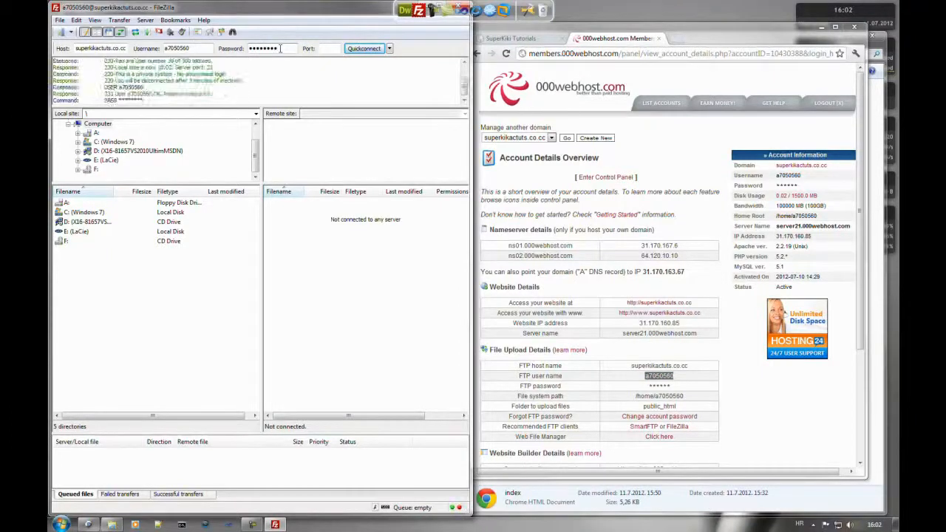
pyautogui.click(363, 48)
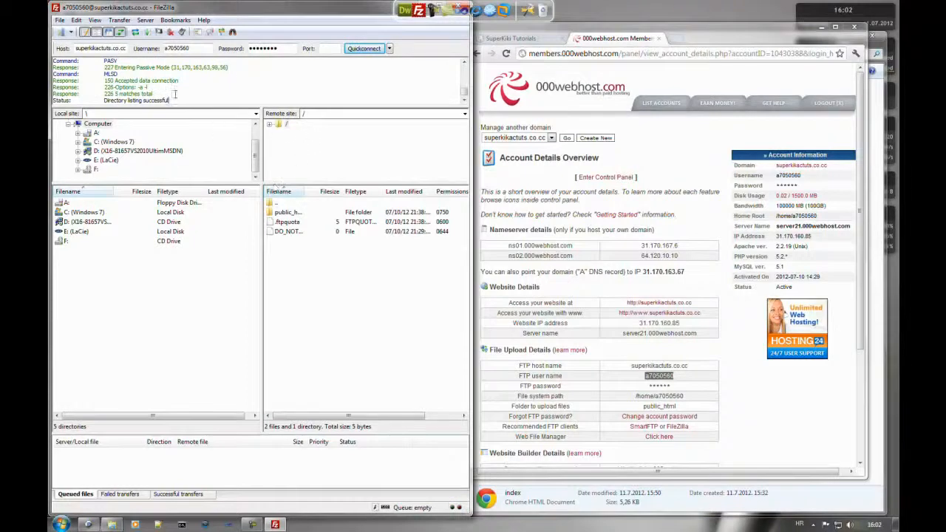
pyautogui.click(288, 212)
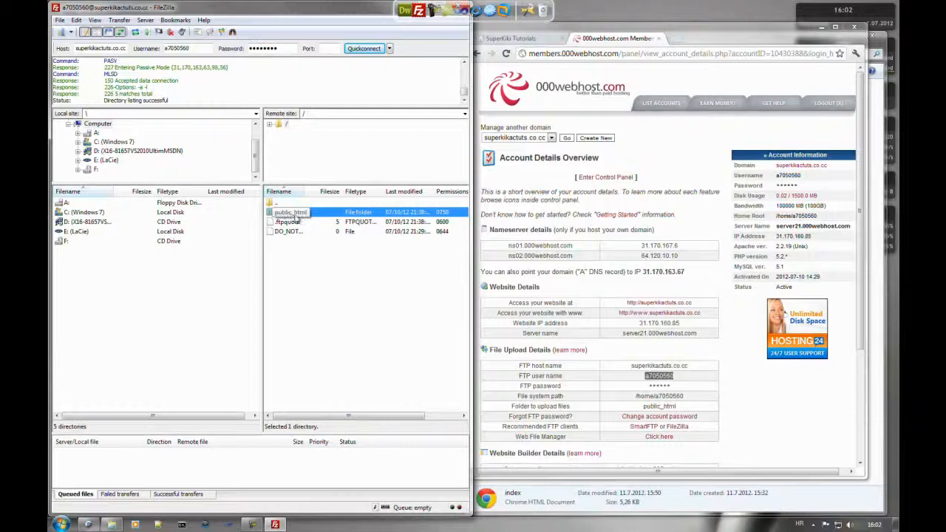
# - Open public_html on the server and delete its default index.html
pyautogui.doubleClick(290, 212)
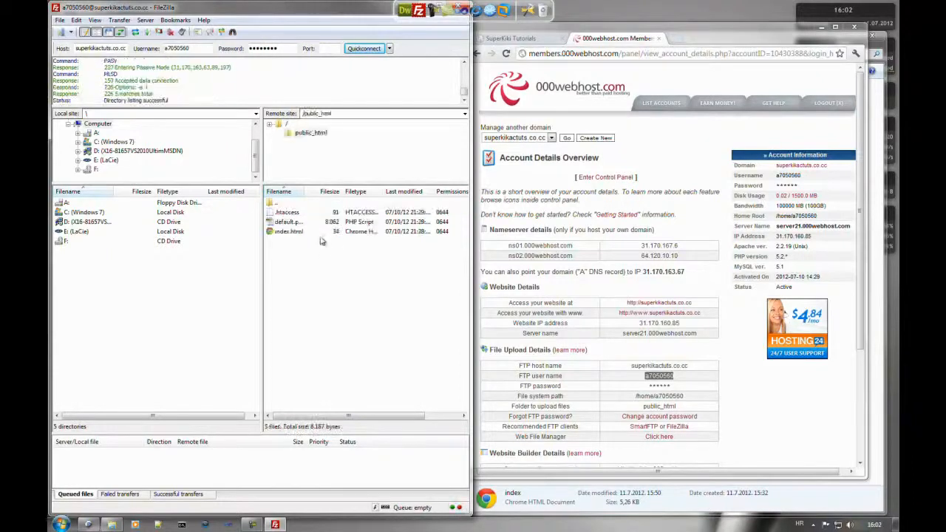
pyautogui.click(289, 231)
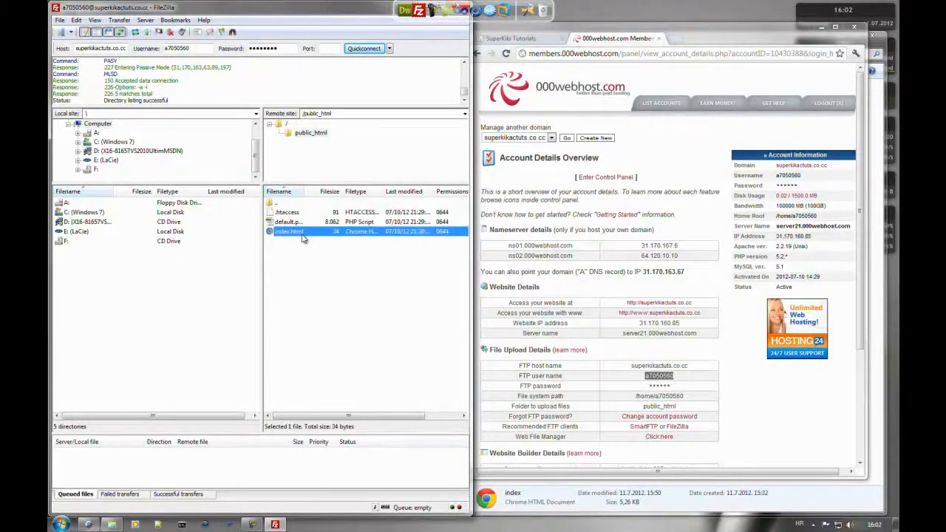
pyautogui.press('delete')
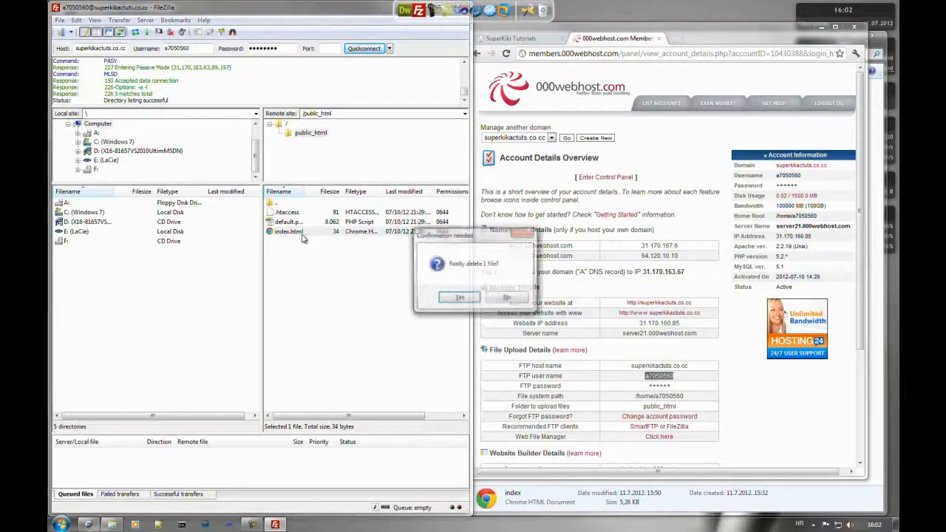
pyautogui.click(460, 296)
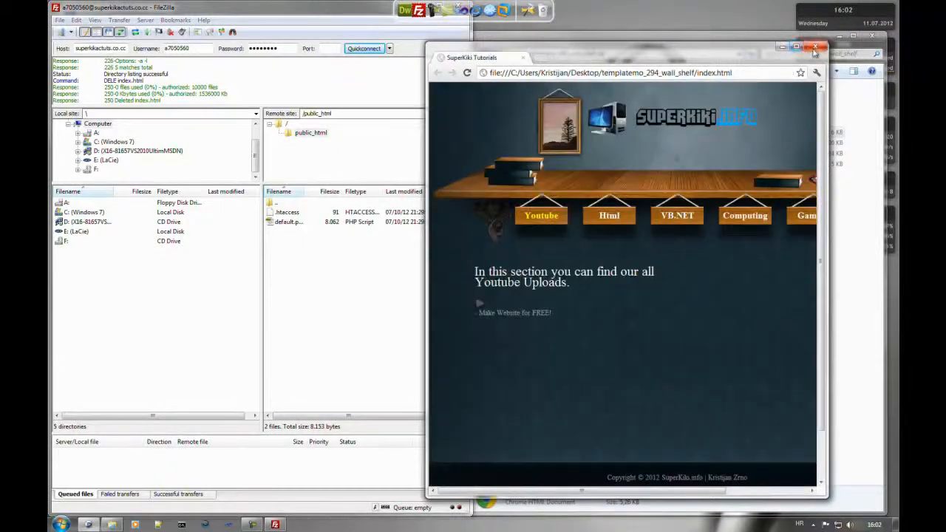
# - Close the Chrome preview, reopen the local template index page, then close it again
pyautogui.click(815, 48)
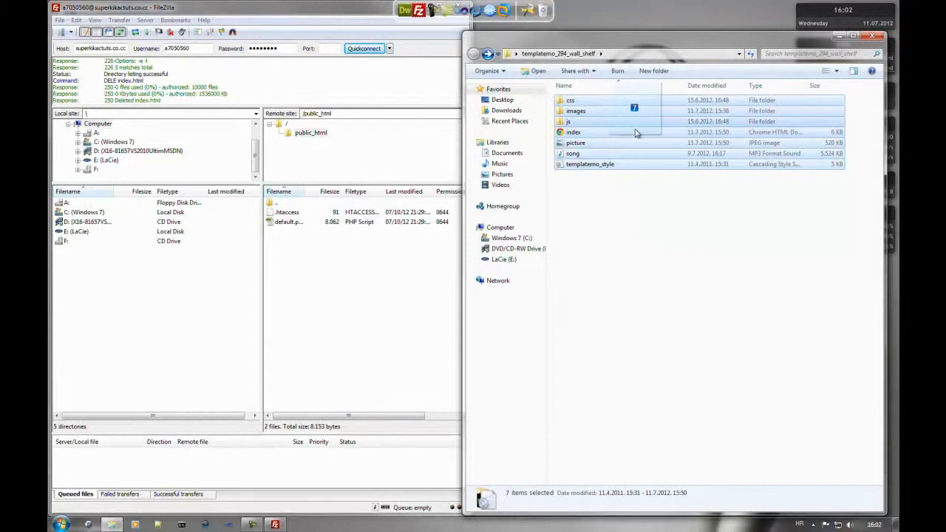
pyautogui.moveTo(590, 138)
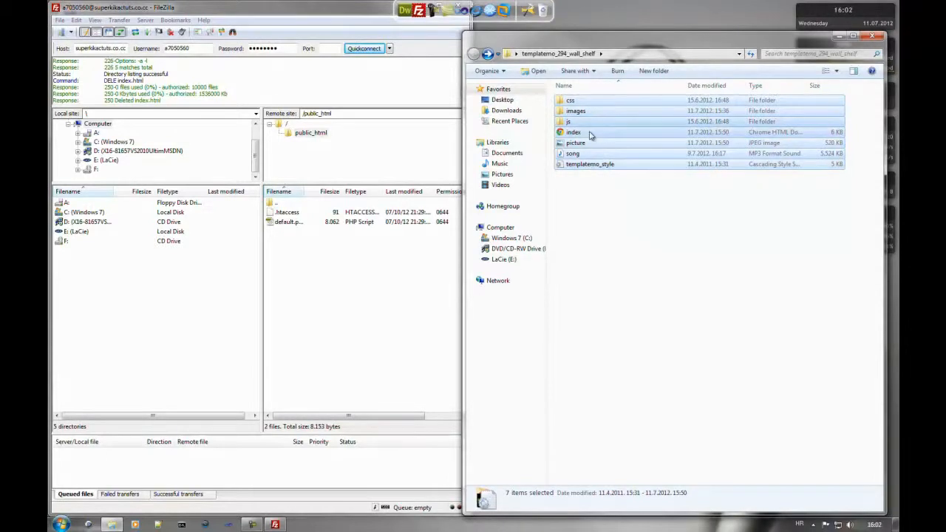
pyautogui.click(573, 131)
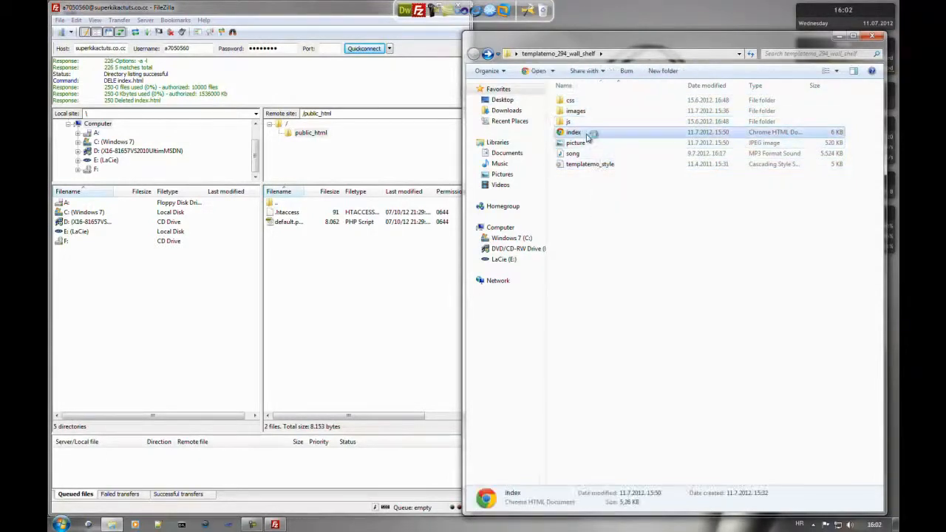
pyautogui.doubleClick(573, 132)
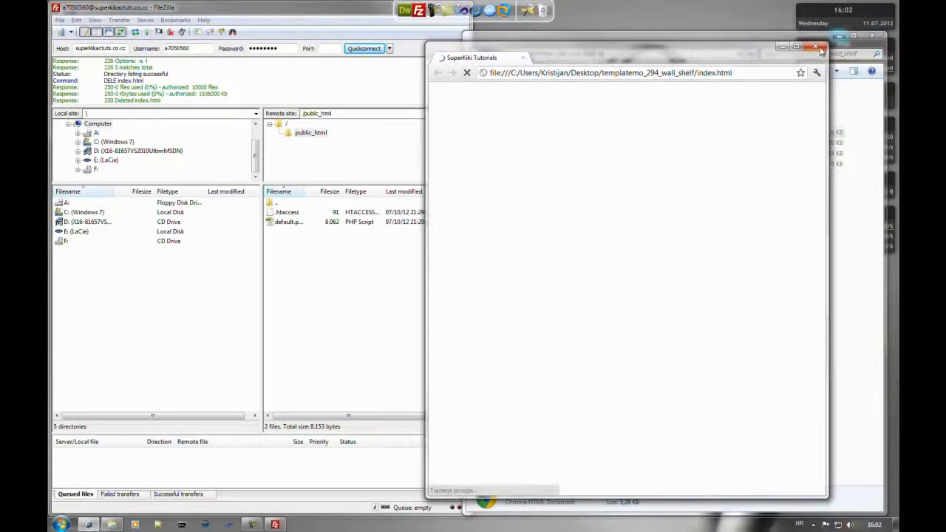
pyautogui.click(817, 47)
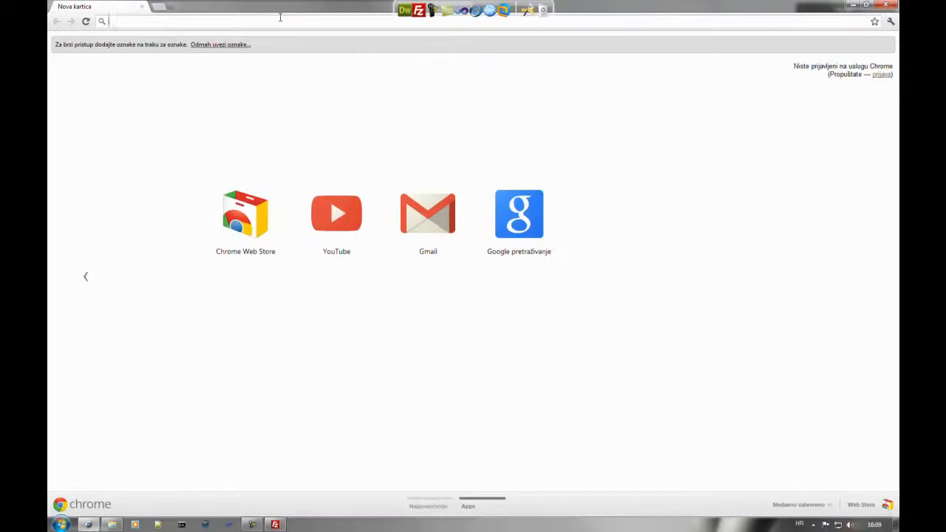
# - Enter 'superkikactut' in a new tab's address bar to load the live site
pyautogui.write('superkikac')
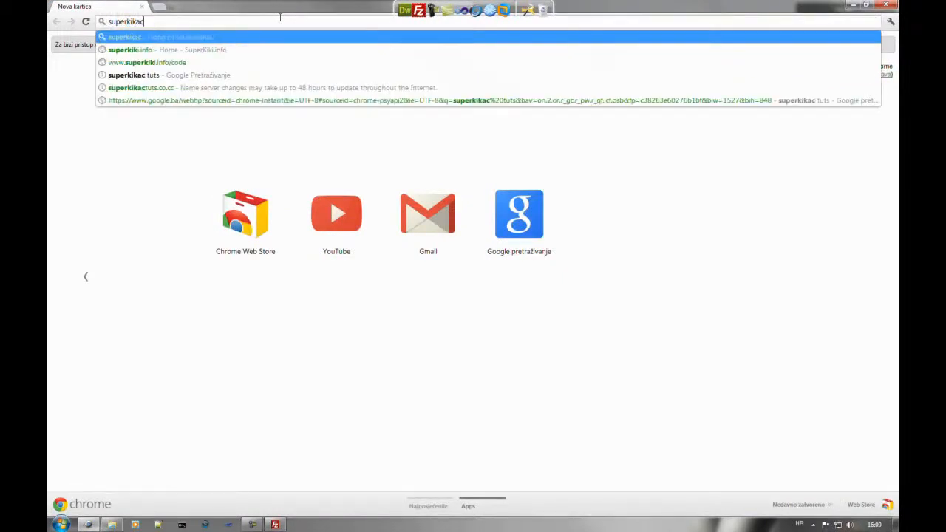
pyautogui.write('tuts.co.cc')
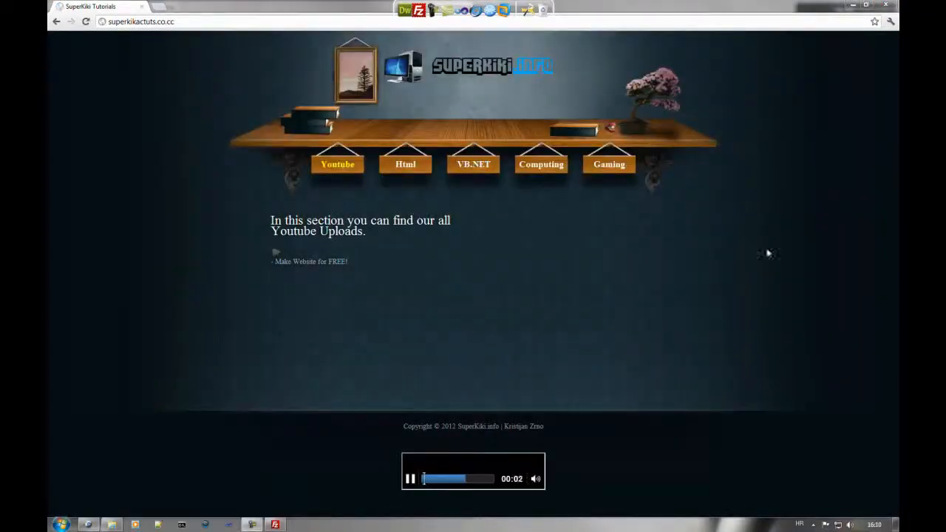
pyautogui.moveTo(549, 280)
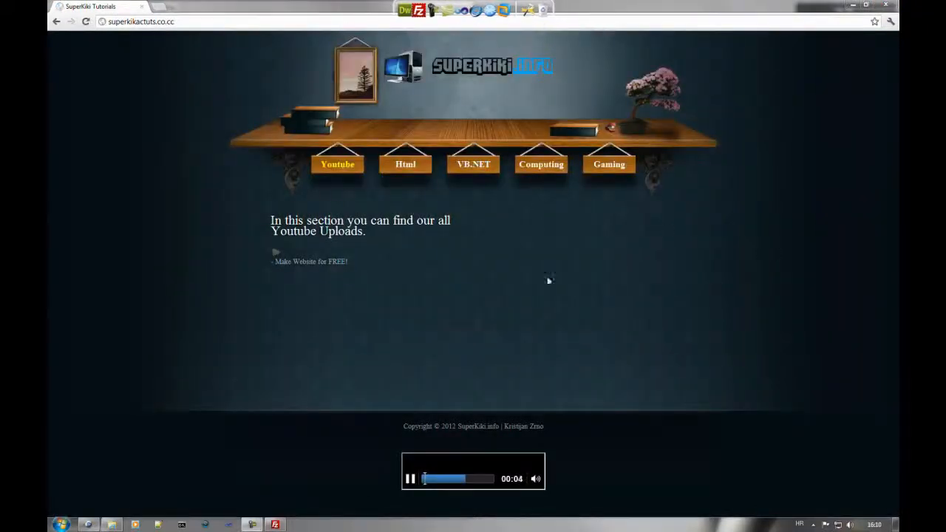